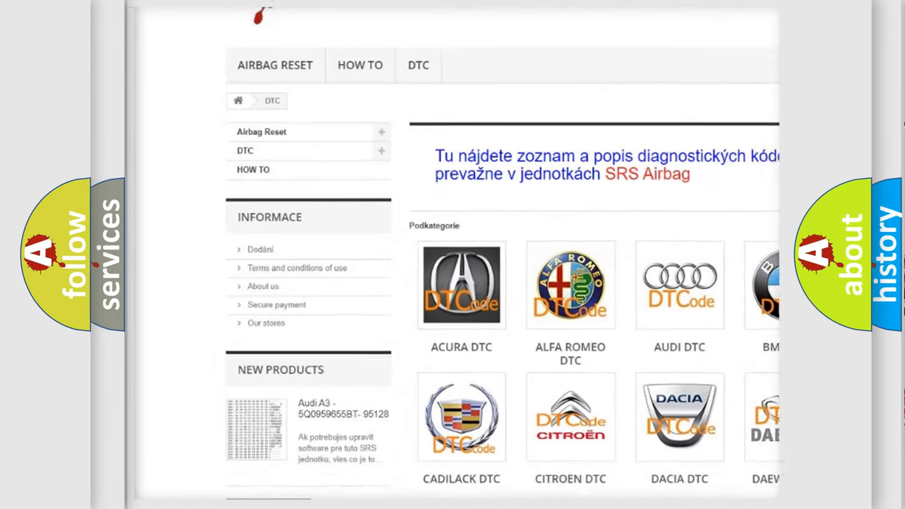
{"action": "scroll", "scroll_direction": "down", "scroll_amount": 3}
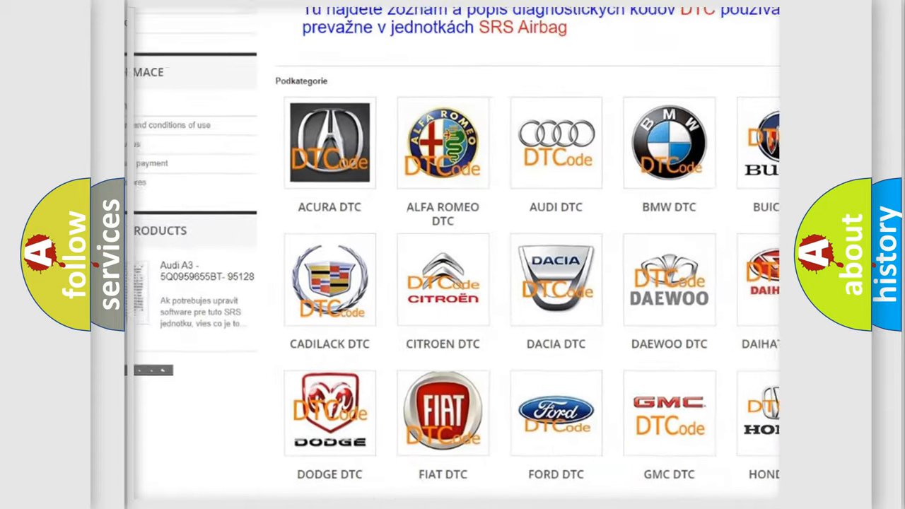
{"action": "scroll", "scroll_direction": "up", "scroll_amount": 3}
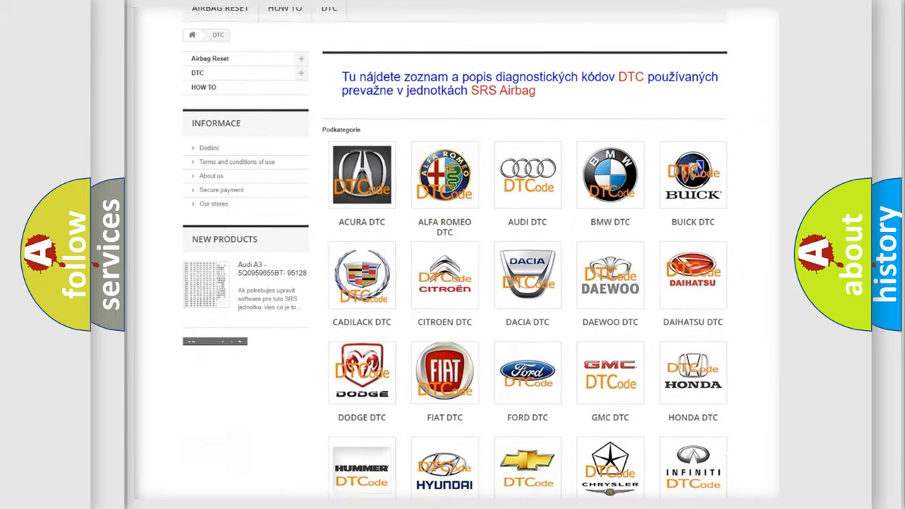
{"action": "scroll", "scroll_direction": "down", "scroll_amount": 3}
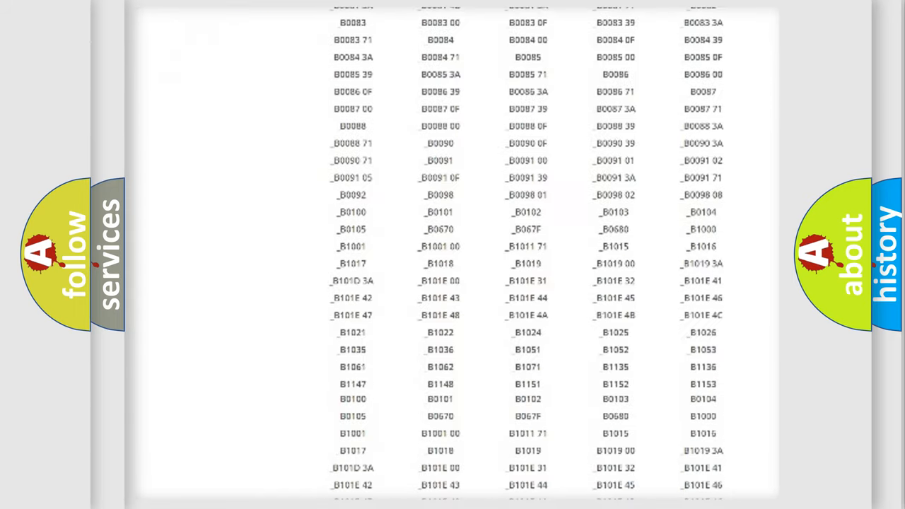
{"action": "scroll", "scroll_direction": "up", "scroll_amount": 3}
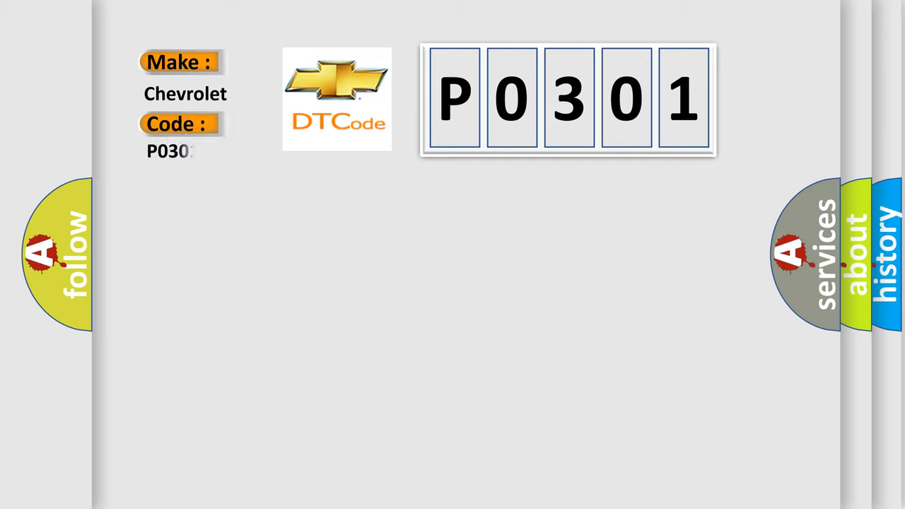
{"action": "type", "text": "01"}
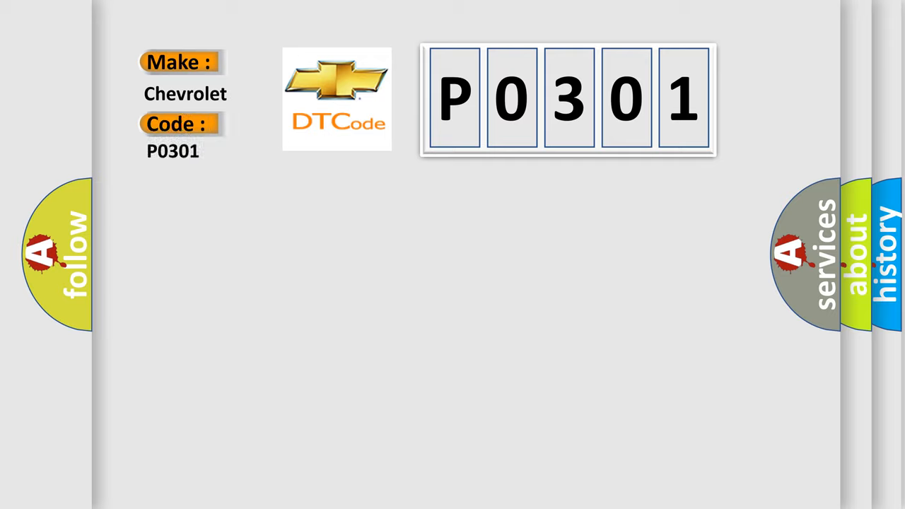